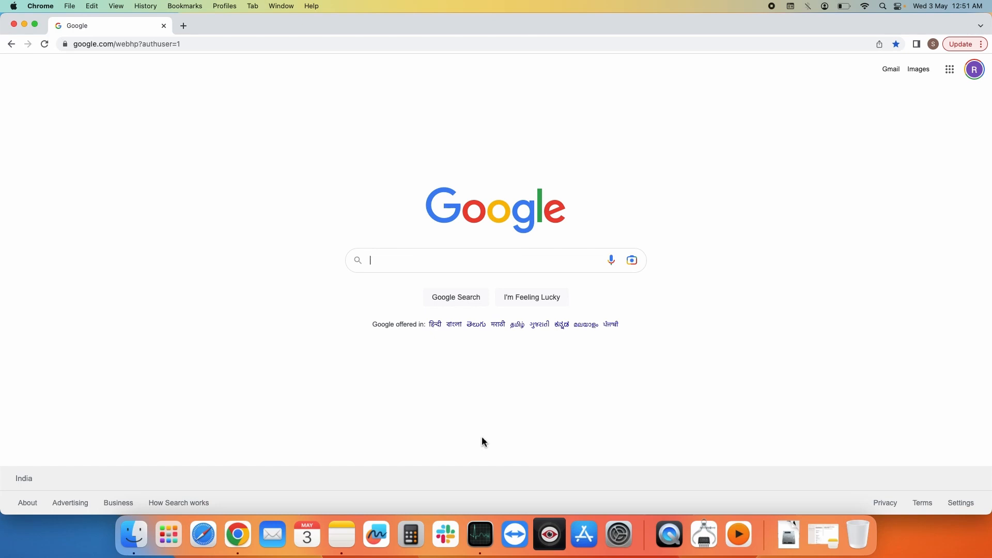
mouse_move(72, 184)
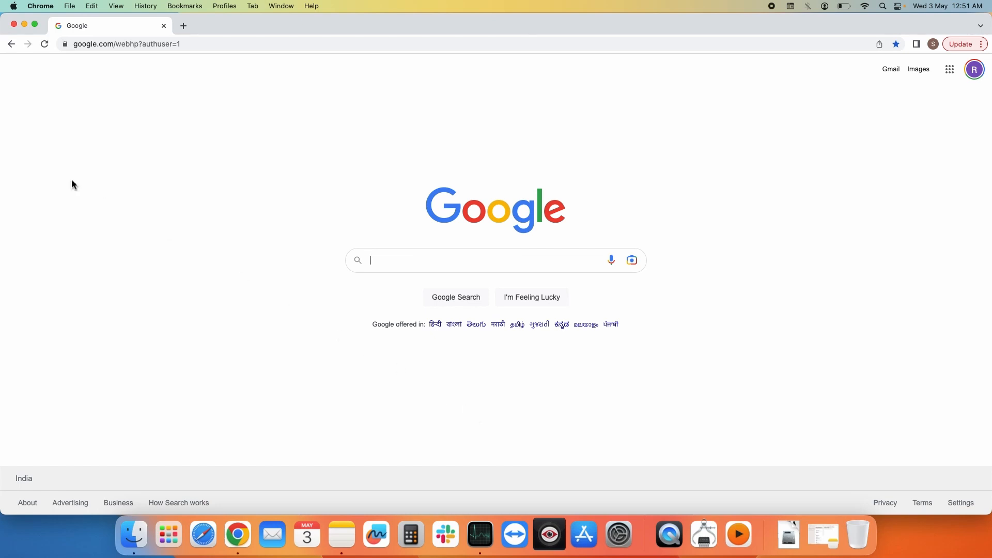
mouse_move(131, 43)
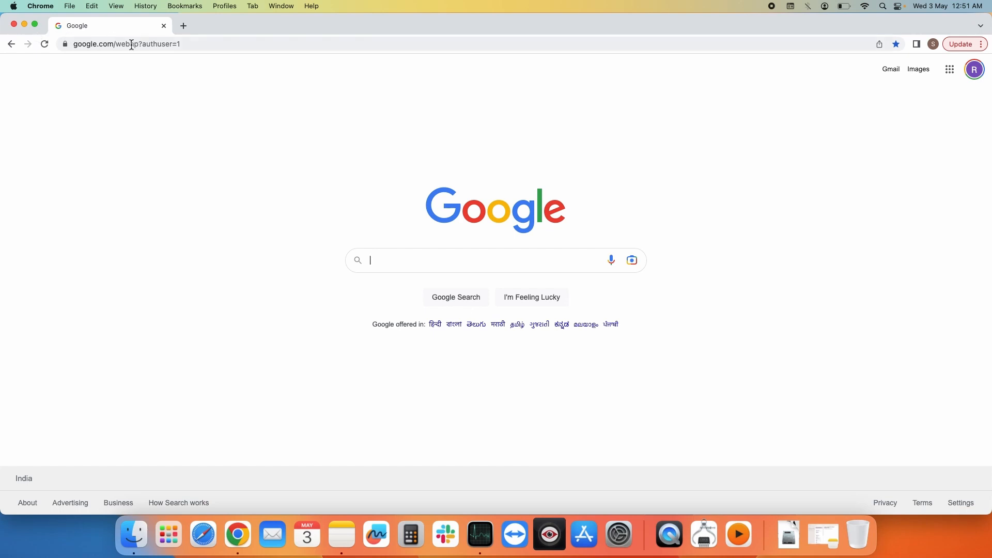
mouse_move(211, 173)
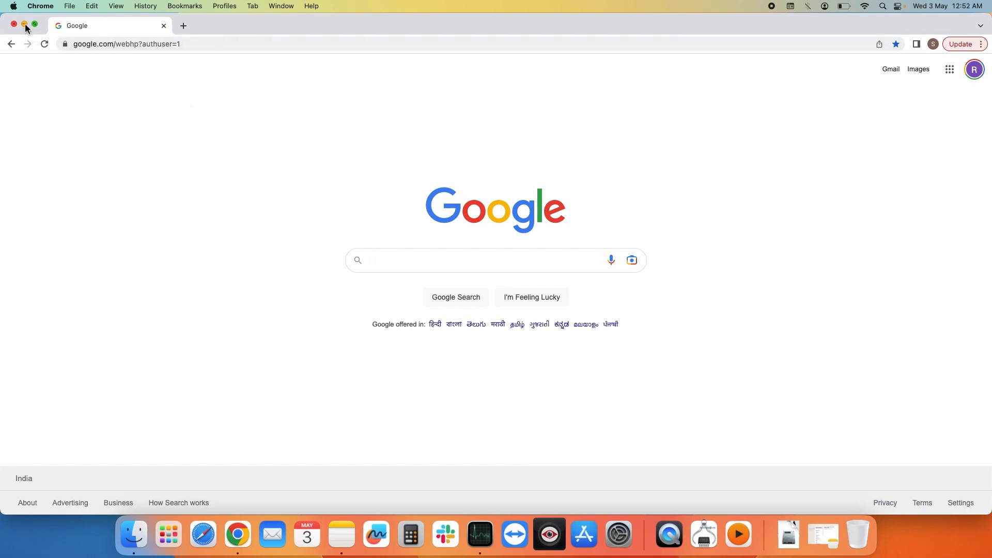
Close the Chrome window and select Google Chrome (512.4 MB) in Finder's Applications folder.
click(14, 25)
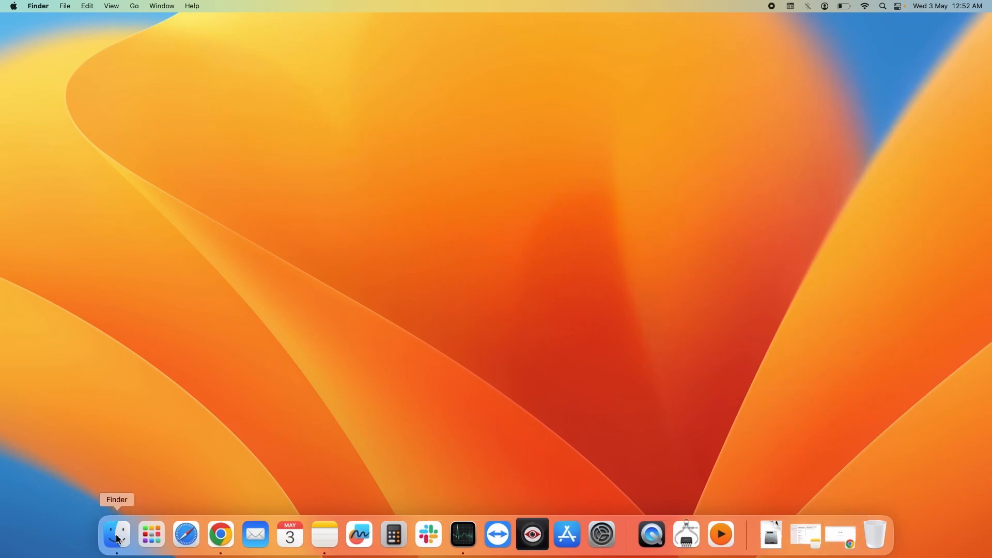
click(116, 535)
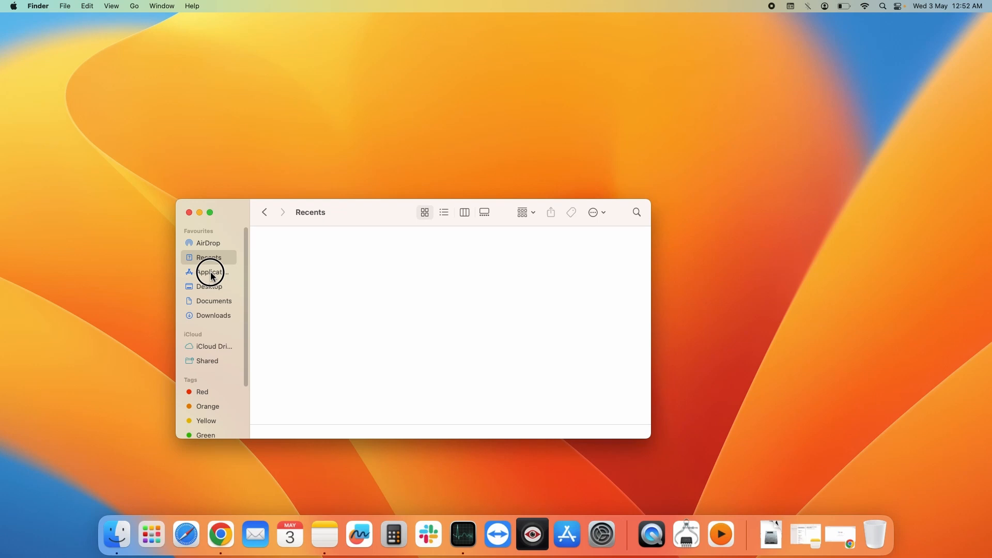
click(212, 271)
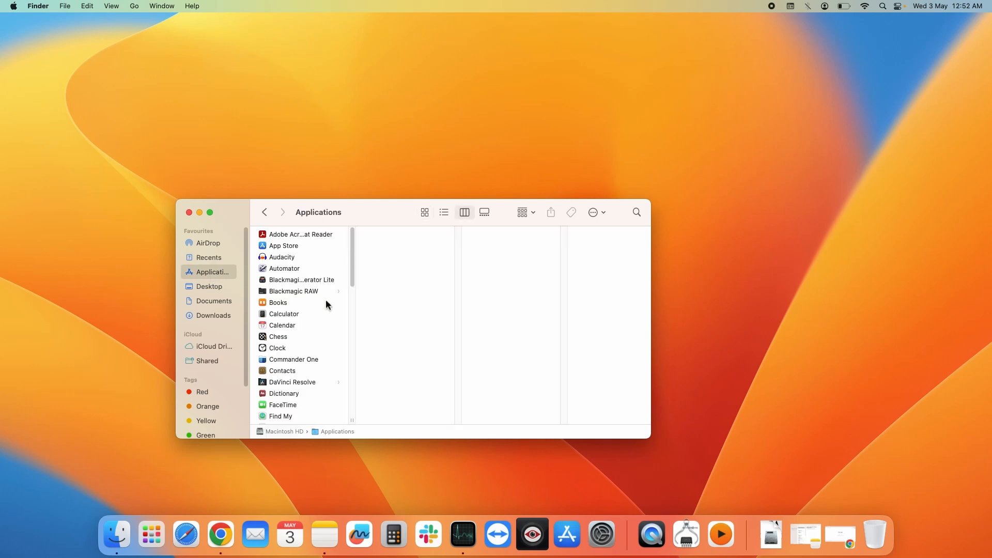
scroll(down, 3)
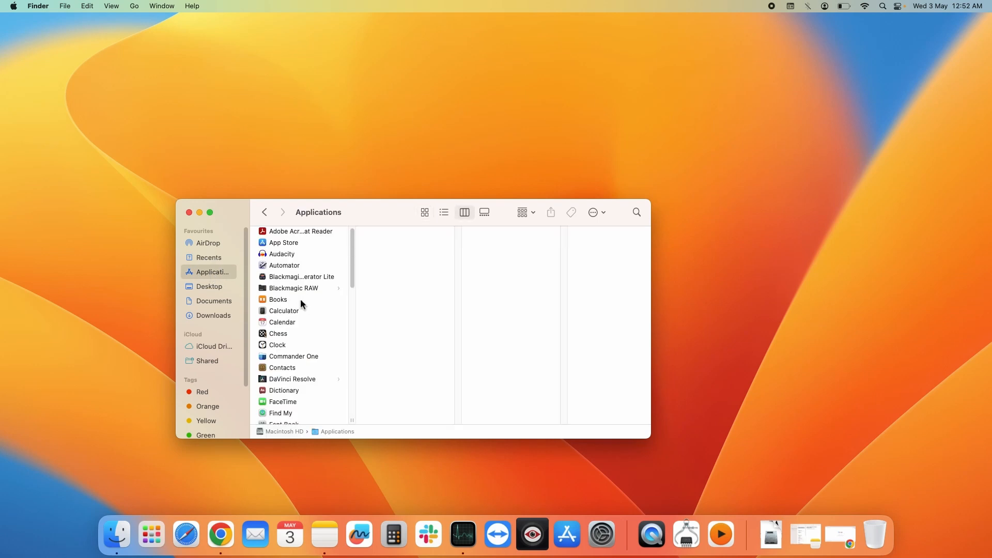
scroll(down, 3)
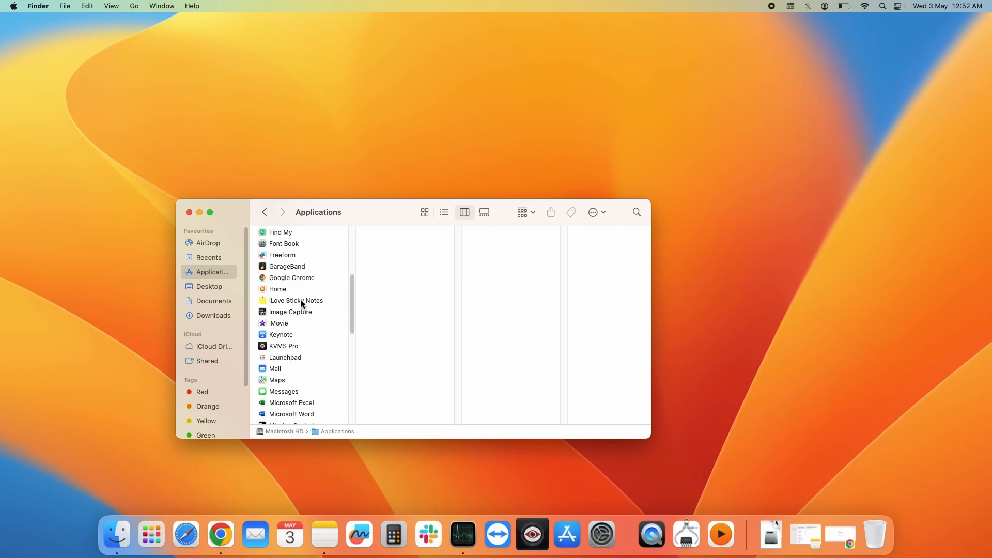
mouse_move(286, 280)
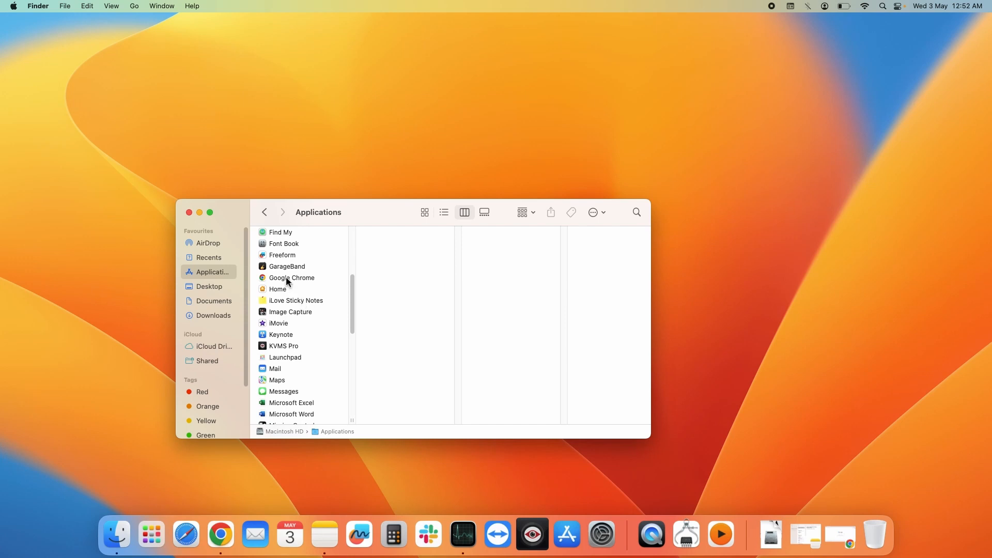
click(291, 278)
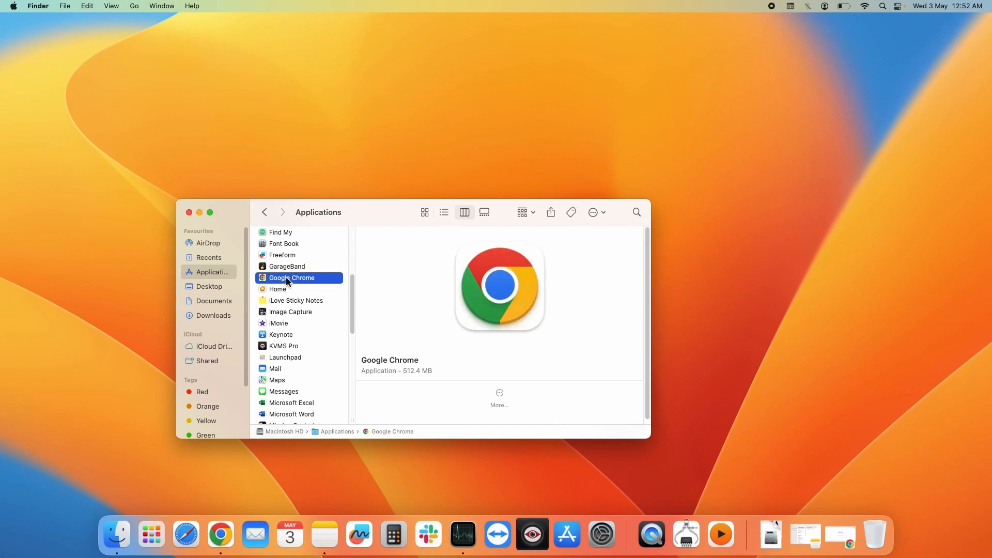
right_click(291, 278)
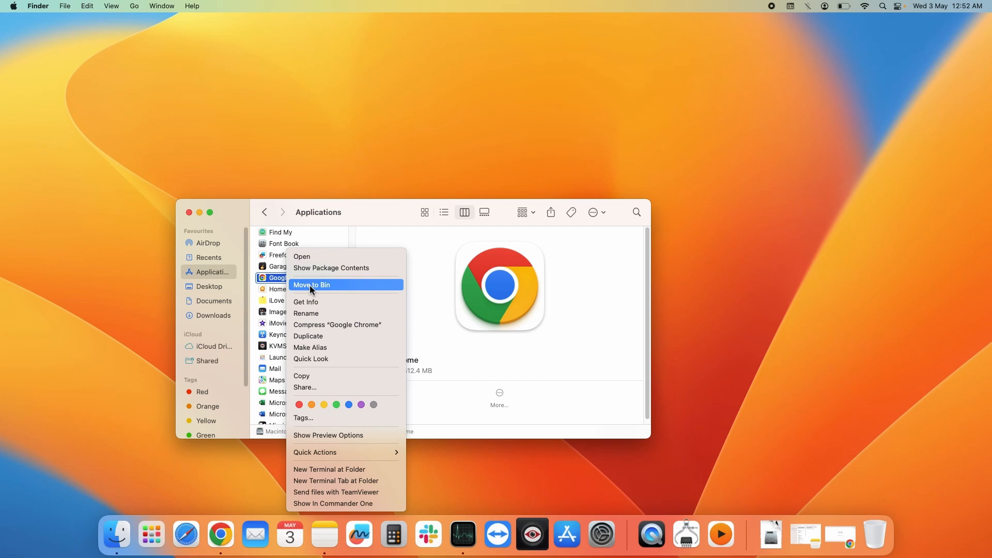
click(311, 285)
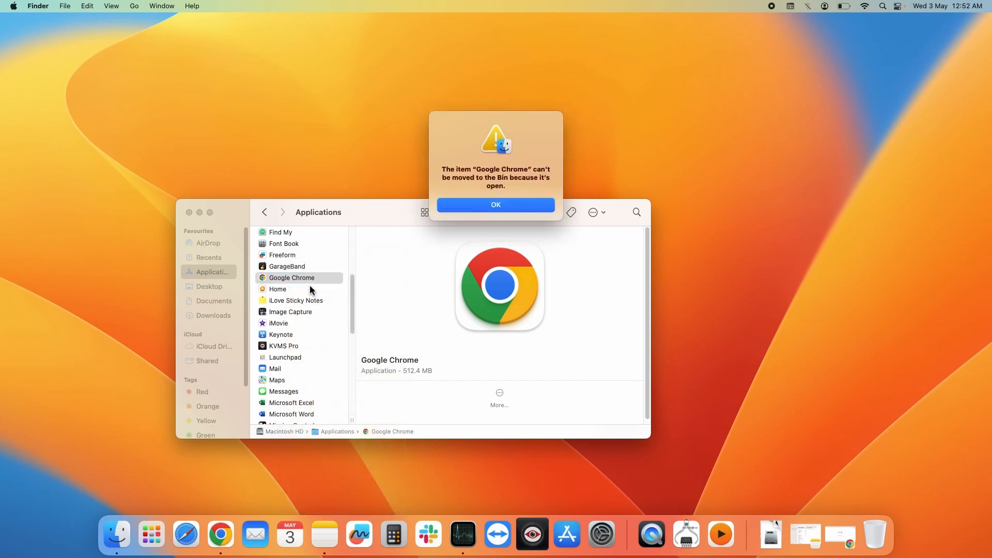
mouse_move(448, 171)
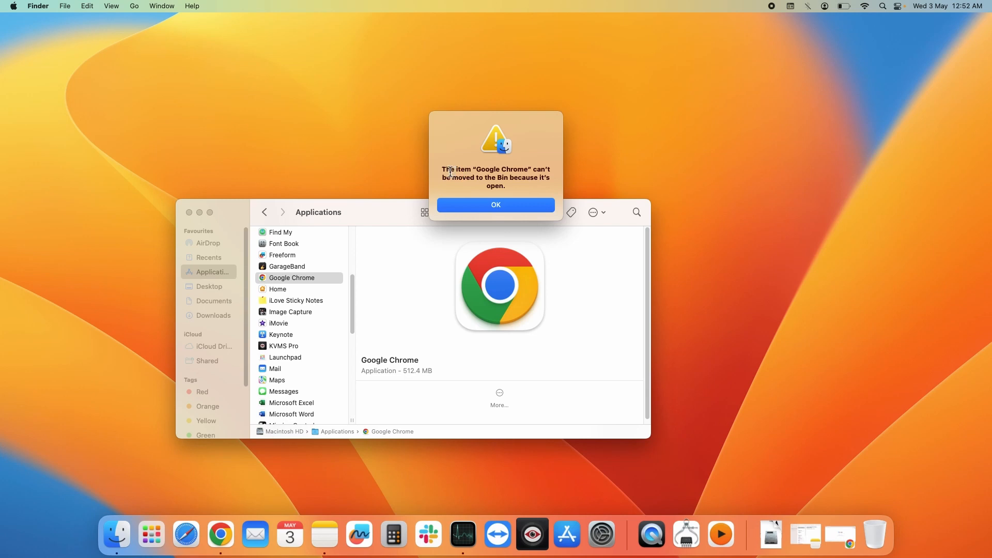
mouse_move(423, 189)
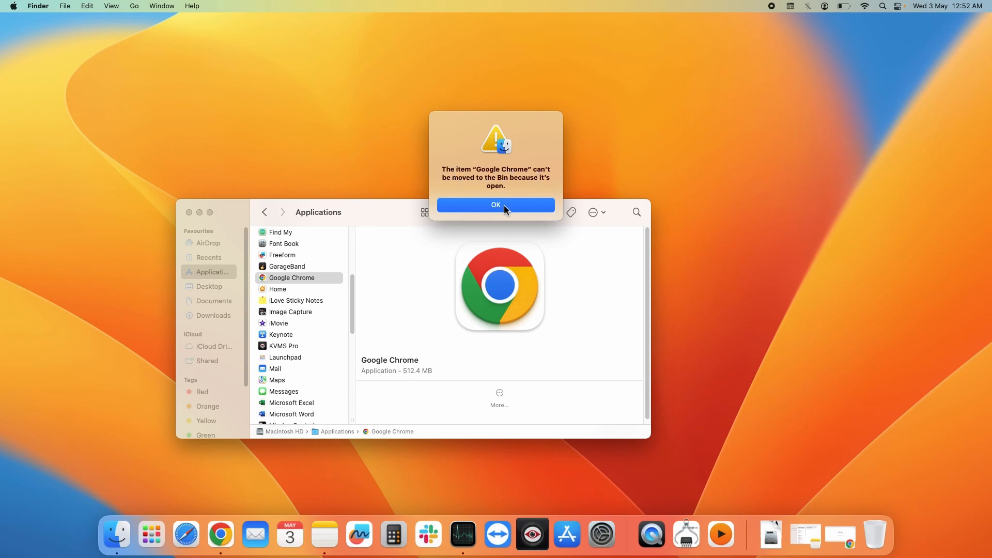
click(495, 205)
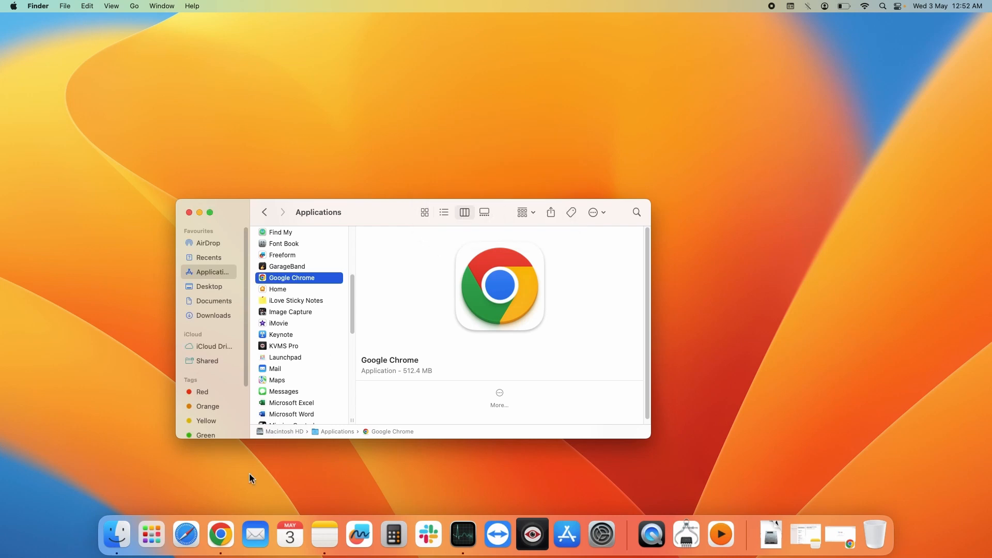
mouse_move(220, 535)
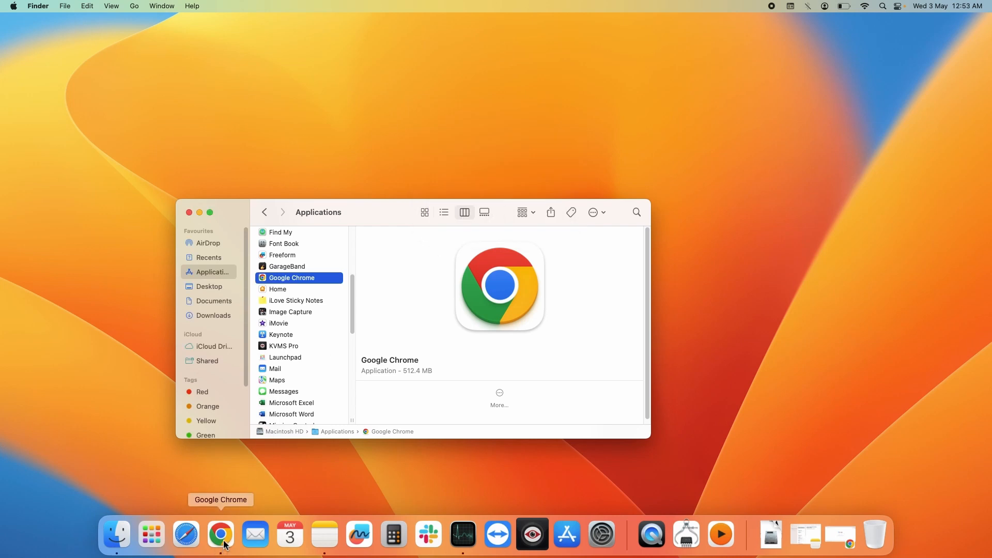
Bring up the Dock menu for the running Chrome app to quit it.
right_click(220, 535)
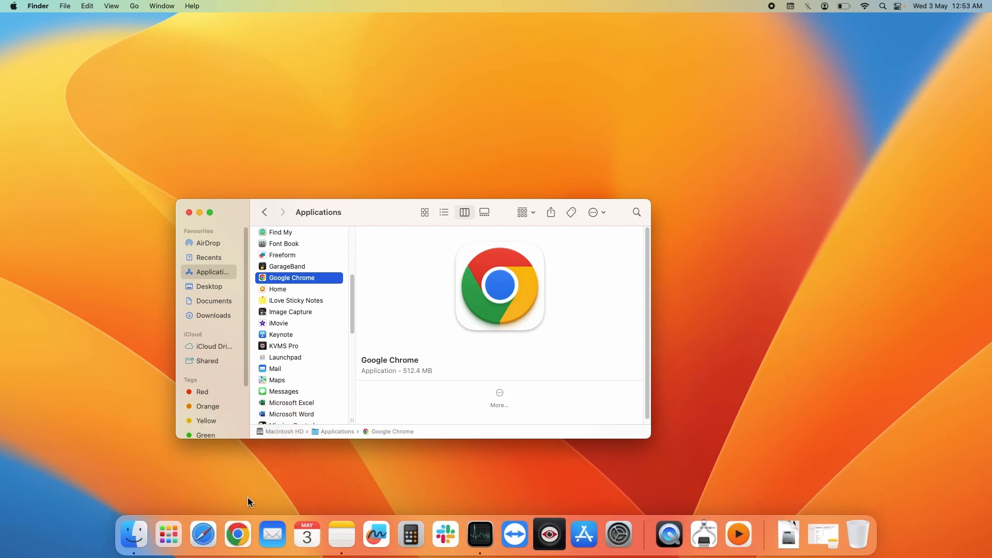
mouse_move(295, 287)
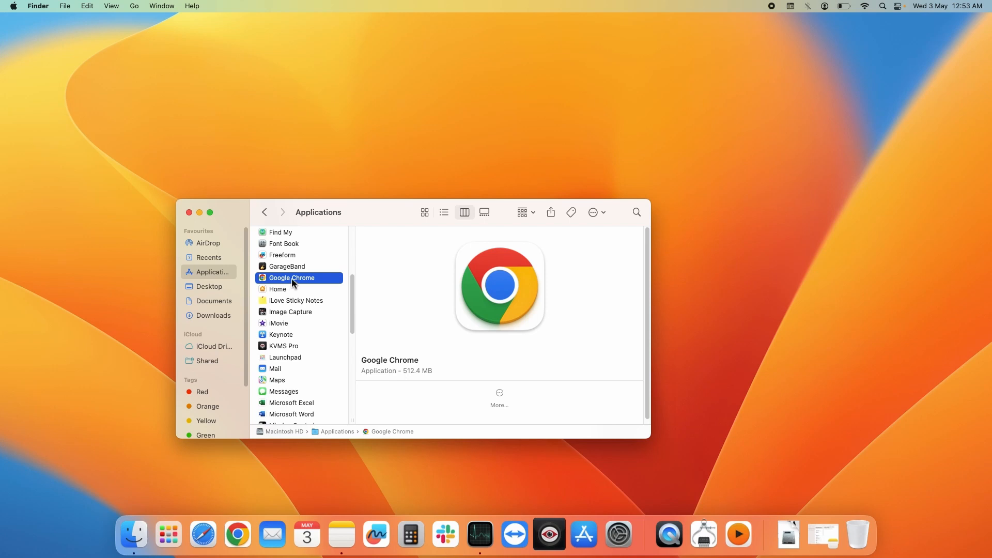
Move Google Chrome from Applications to the Bin using its context menu.
right_click(292, 279)
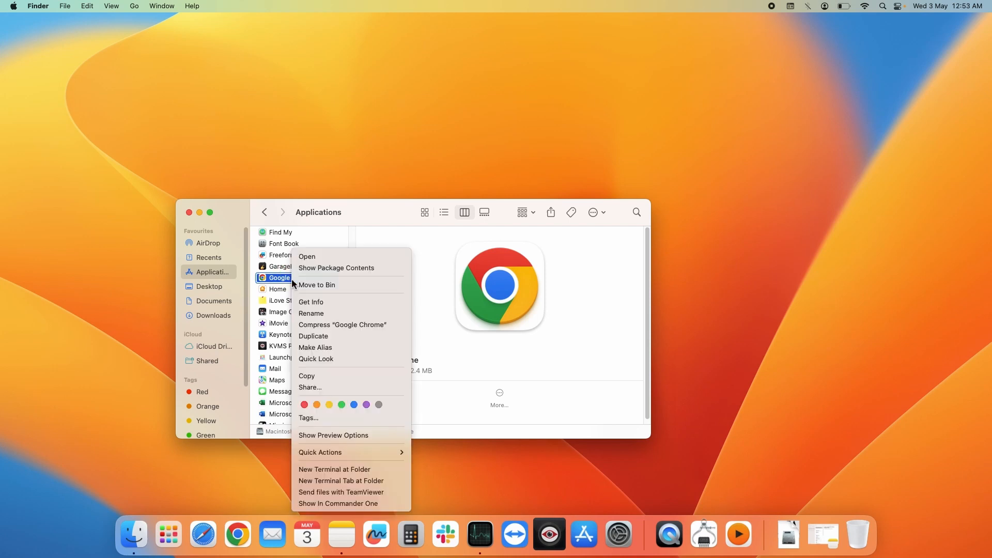
click(277, 277)
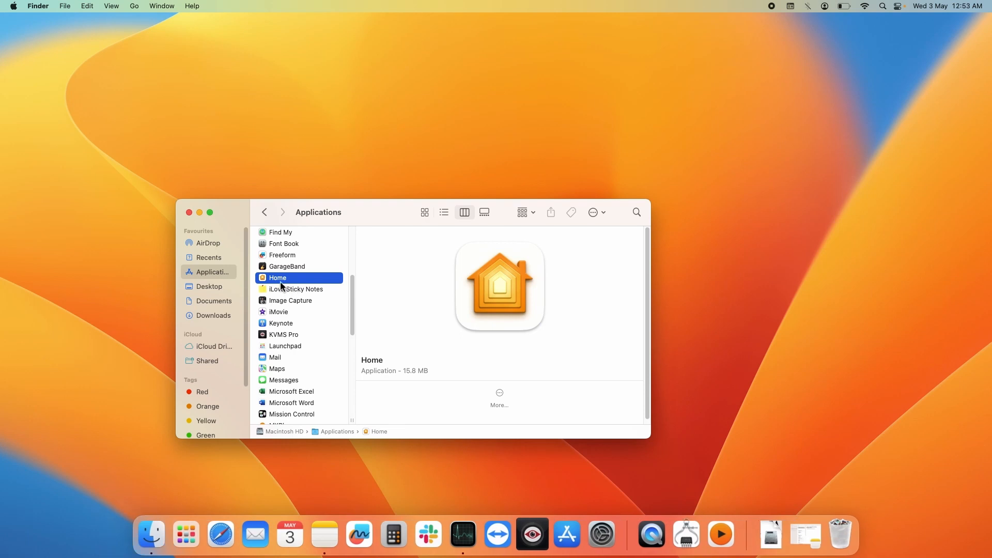
mouse_move(284, 282)
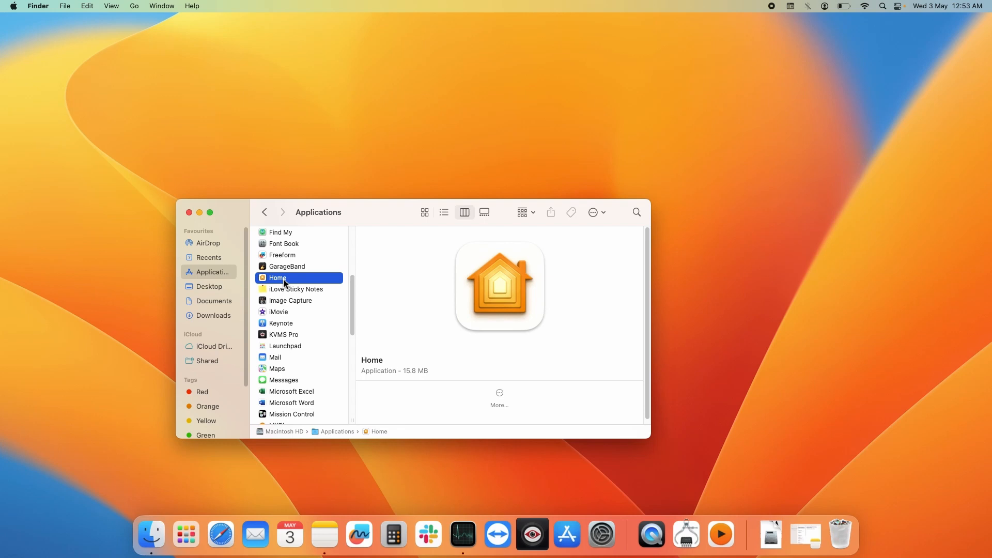
mouse_move(221, 534)
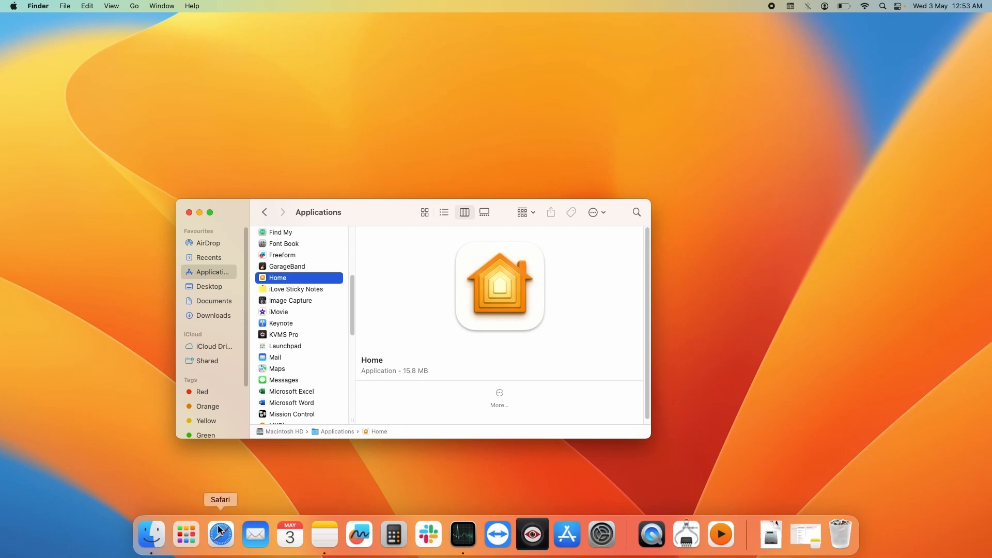
mouse_move(339, 360)
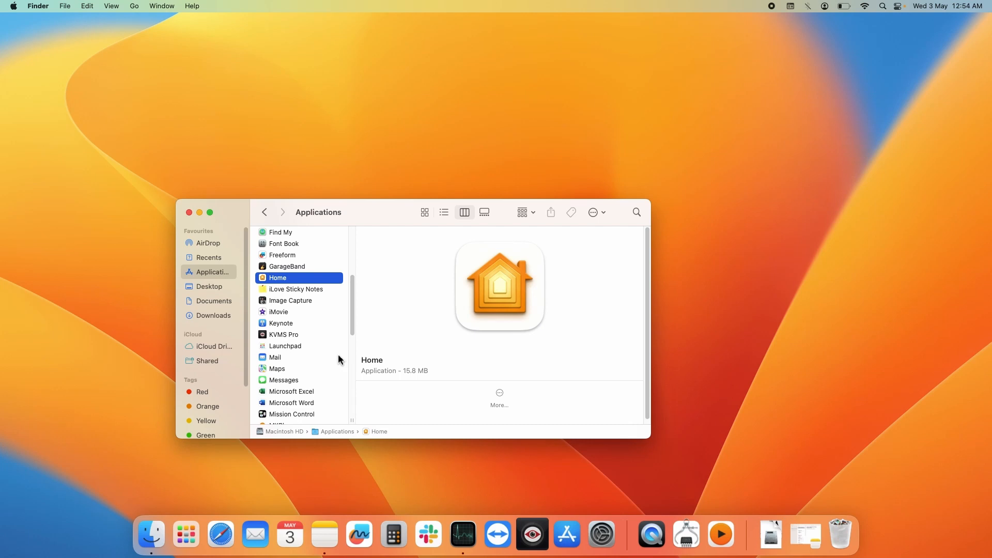
mouse_move(150, 535)
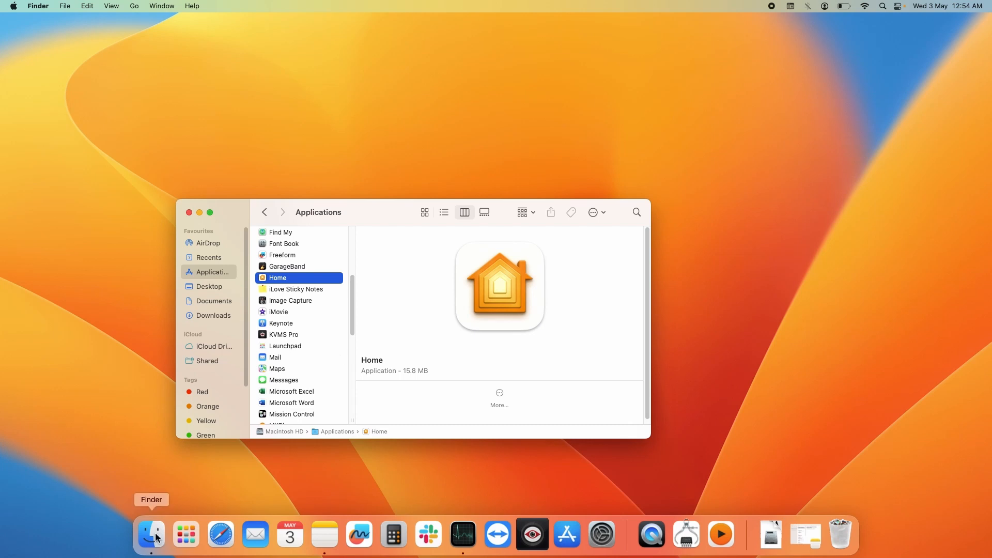
mouse_move(116, 61)
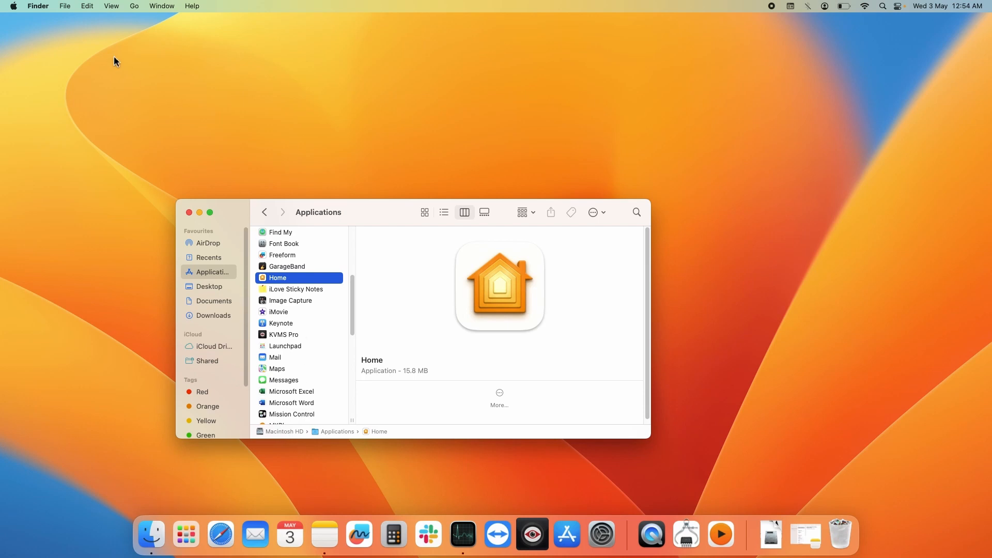
Open Finder's Go menu to reach ~/Library/Application Support/Google/Chrome.
click(133, 6)
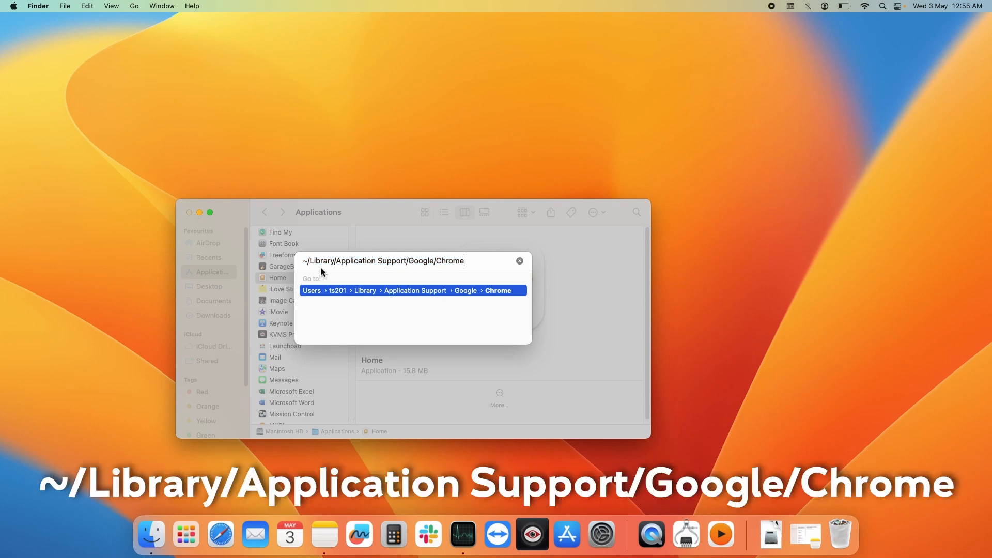
mouse_move(327, 272)
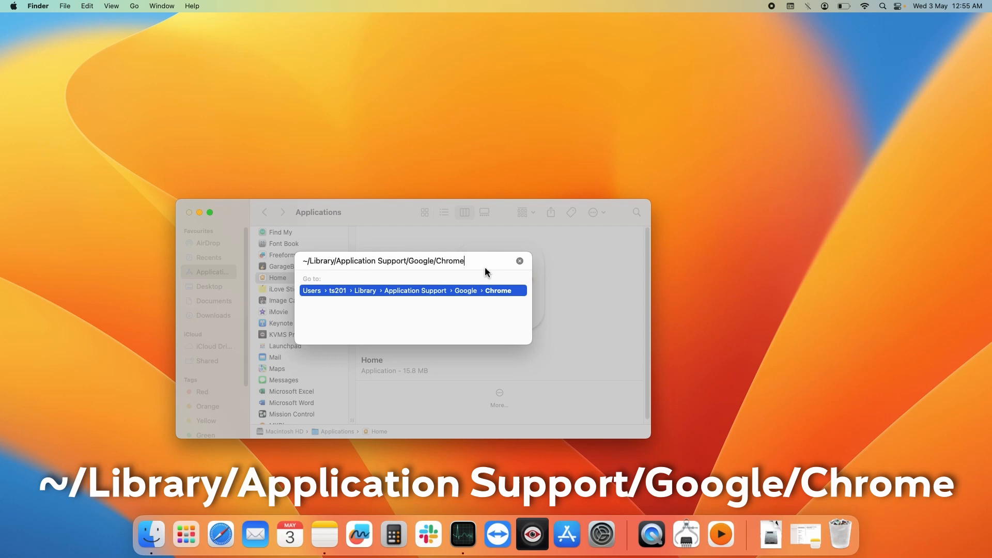
mouse_move(484, 263)
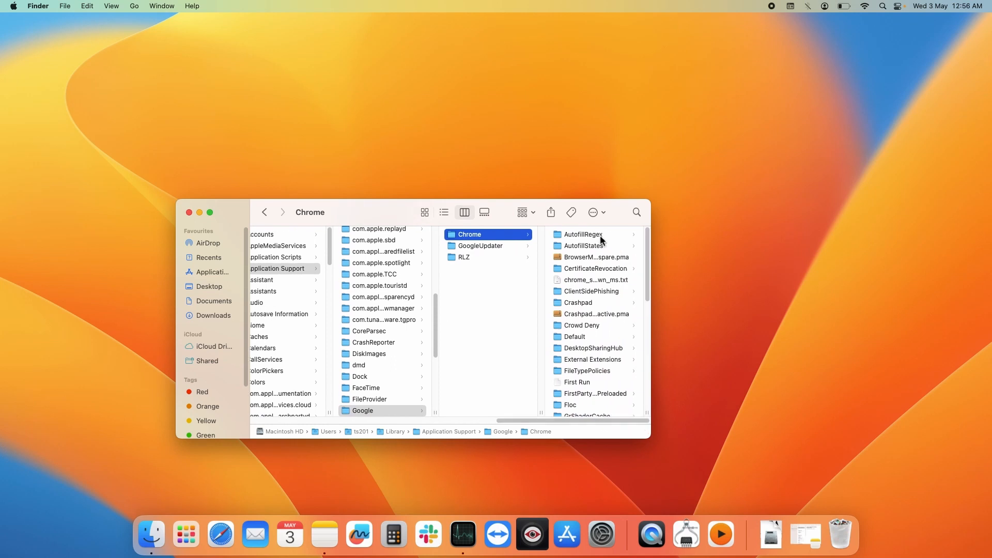
mouse_move(595, 326)
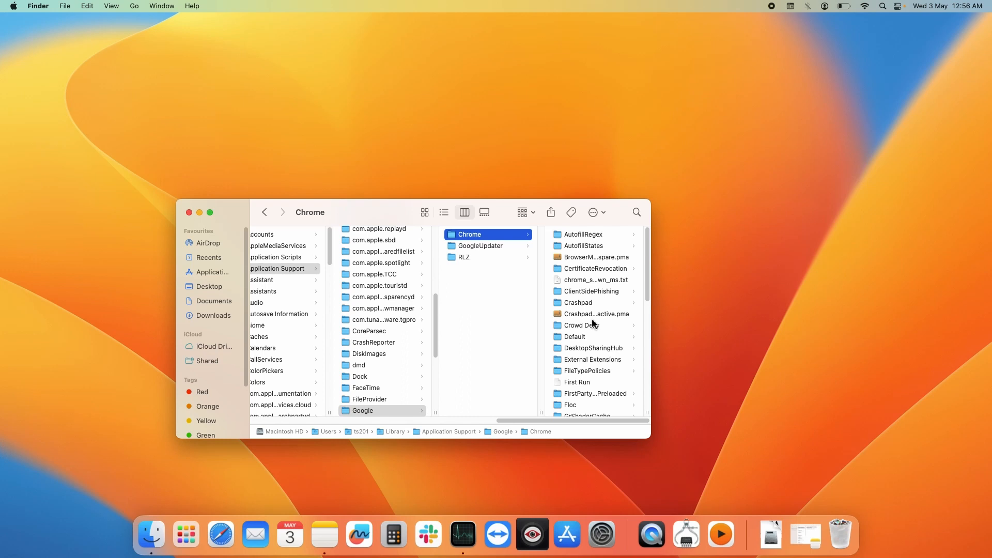
Look through the Chrome support folder's contents and select its first item.
scroll(down, 3)
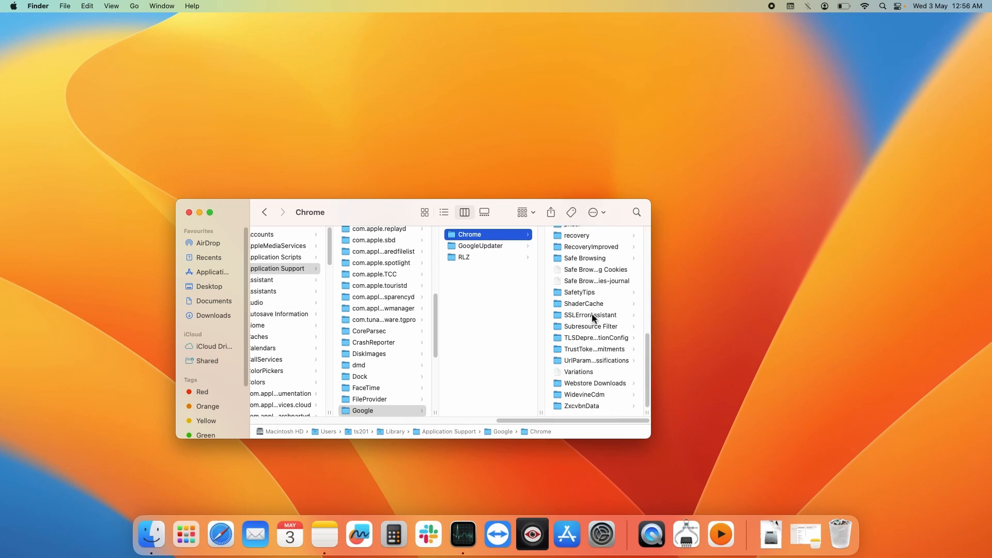
scroll(up, 3)
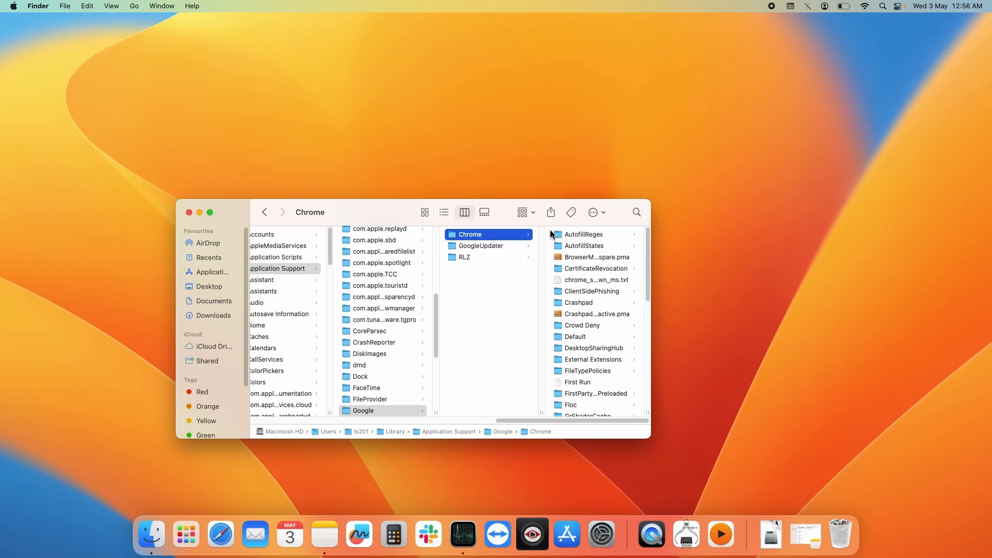
click(583, 268)
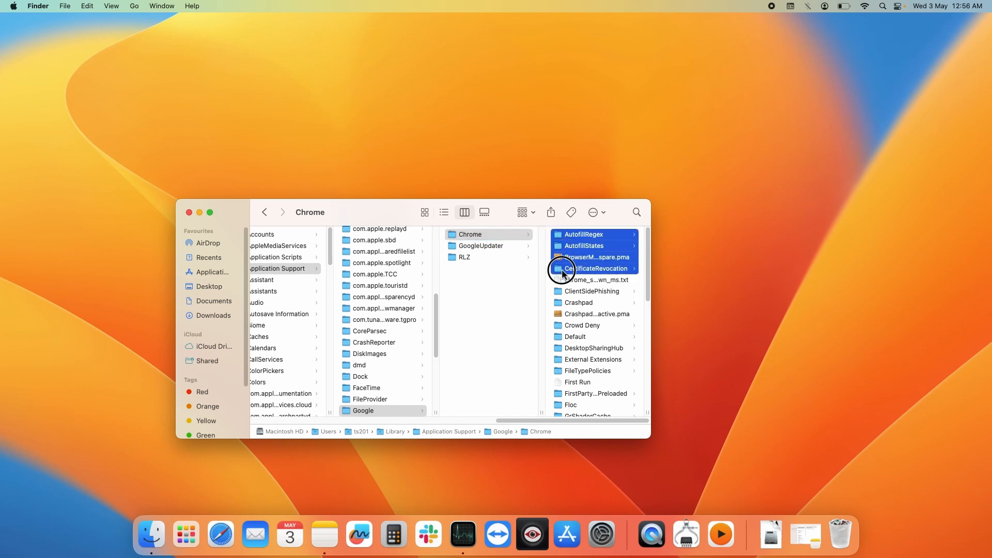
Scroll the Chrome folder, then open the Bin's Dock menu to empty it.
scroll(down, 3)
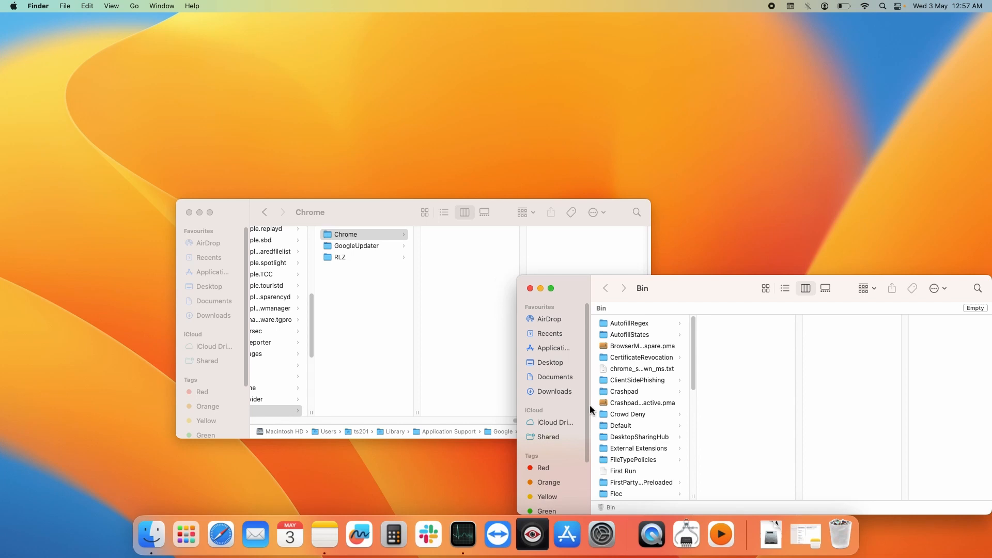
right_click(839, 533)
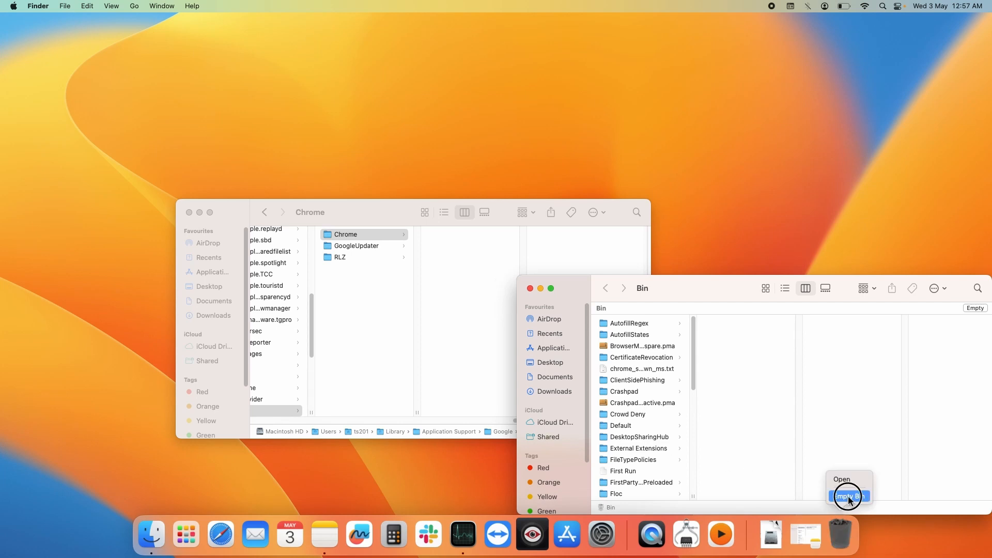